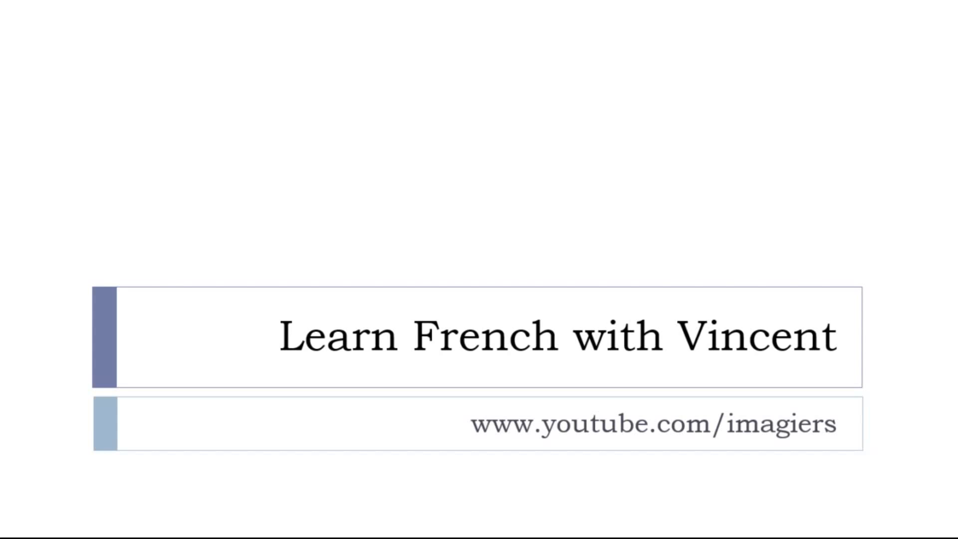
{"action": "key", "text": "Right"}
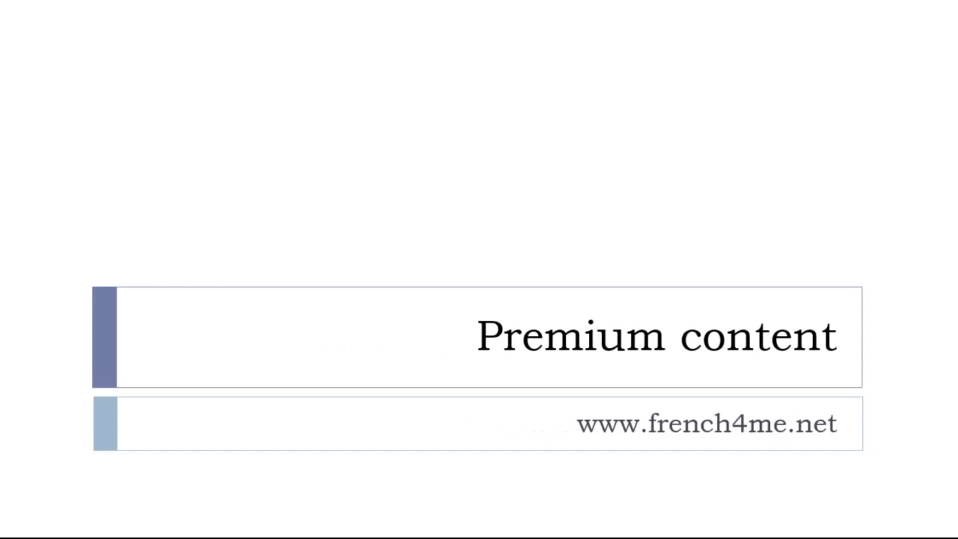